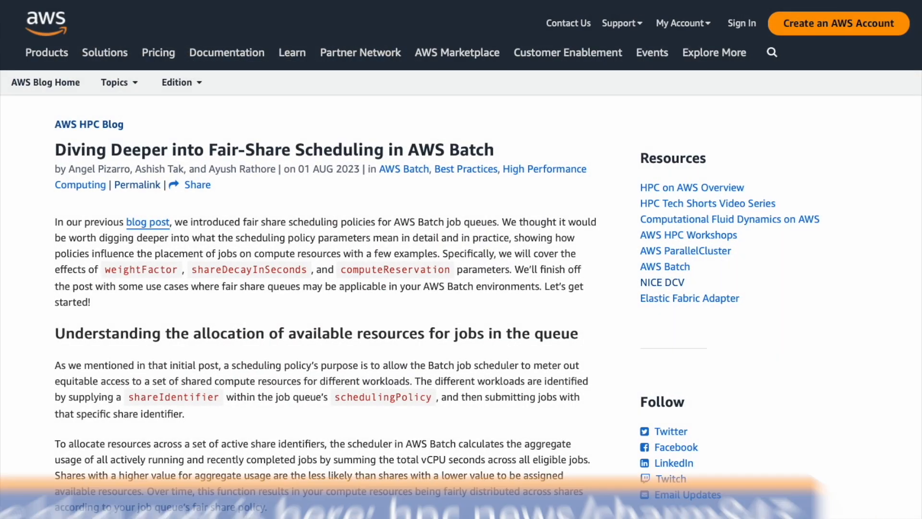
pyautogui.scroll(-3)
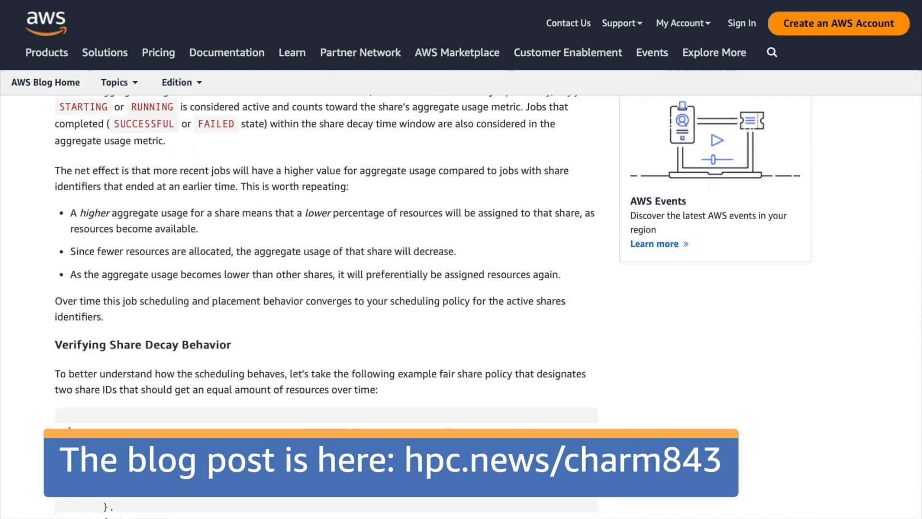
pyautogui.scroll(-3)
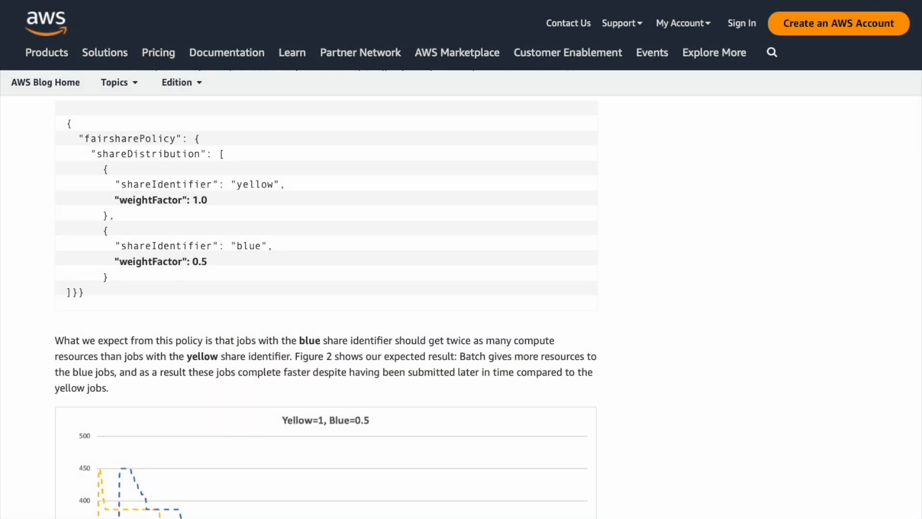
pyautogui.scroll(-3)
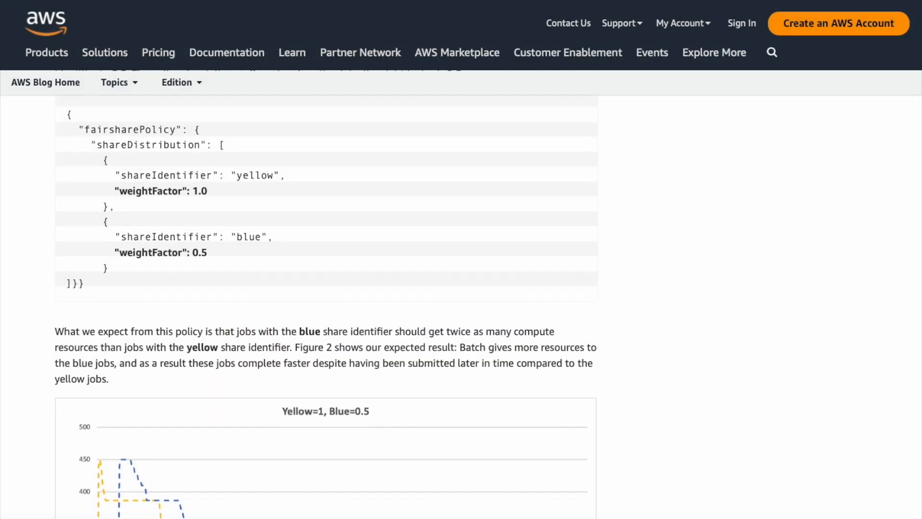
pyautogui.scroll(-3)
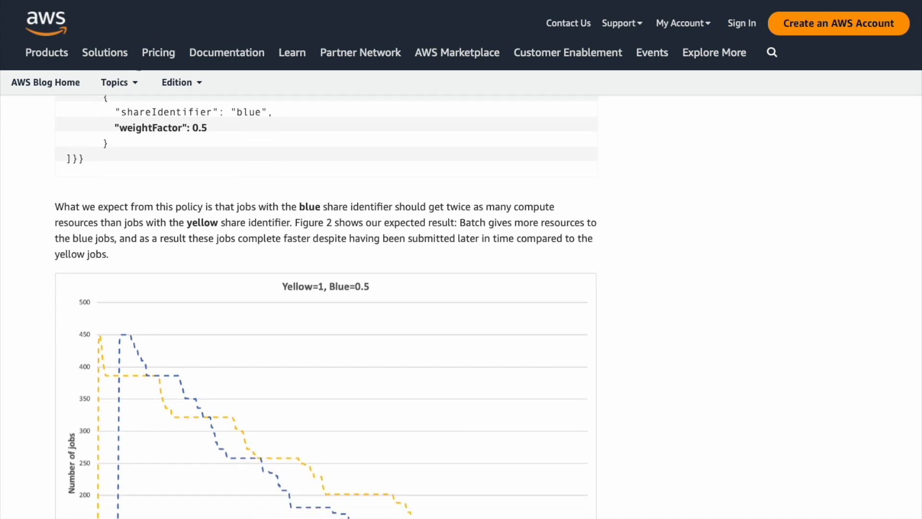
pyautogui.scroll(-3)
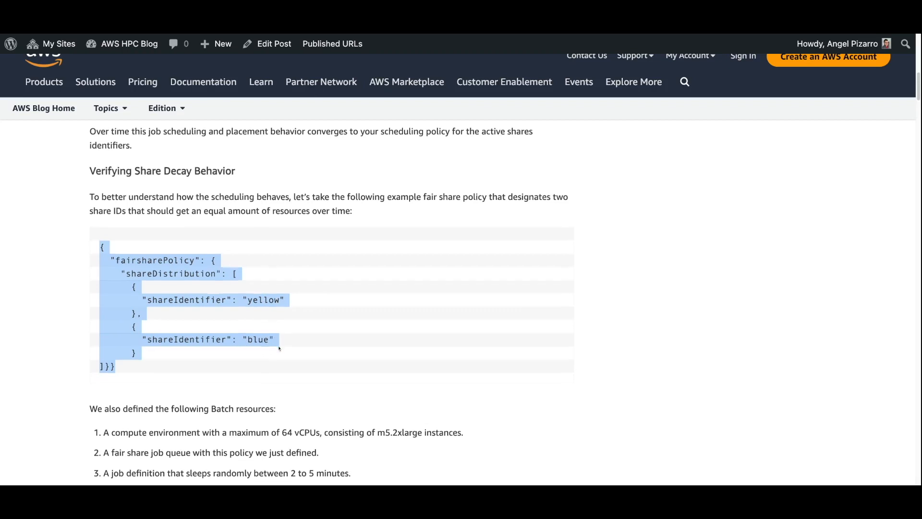
pyautogui.scroll(-3)
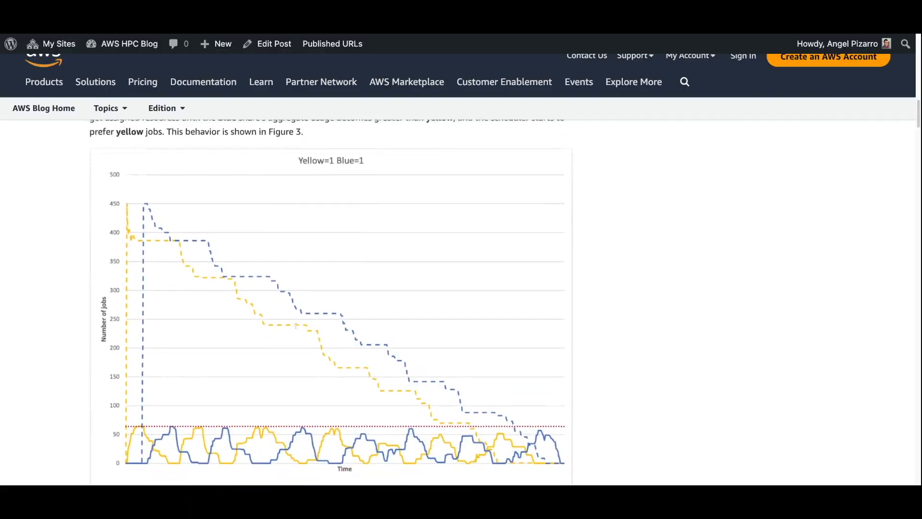
pyautogui.scroll(-3)
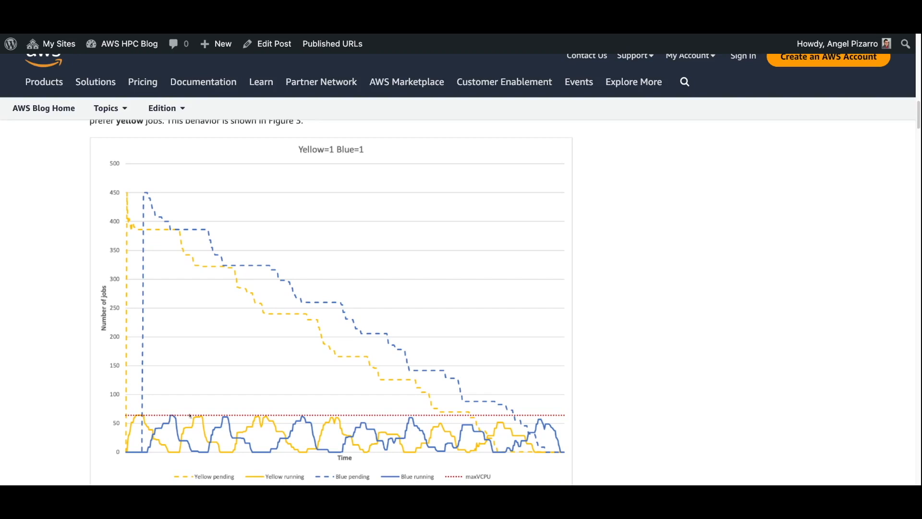
pyautogui.moveTo(189, 415)
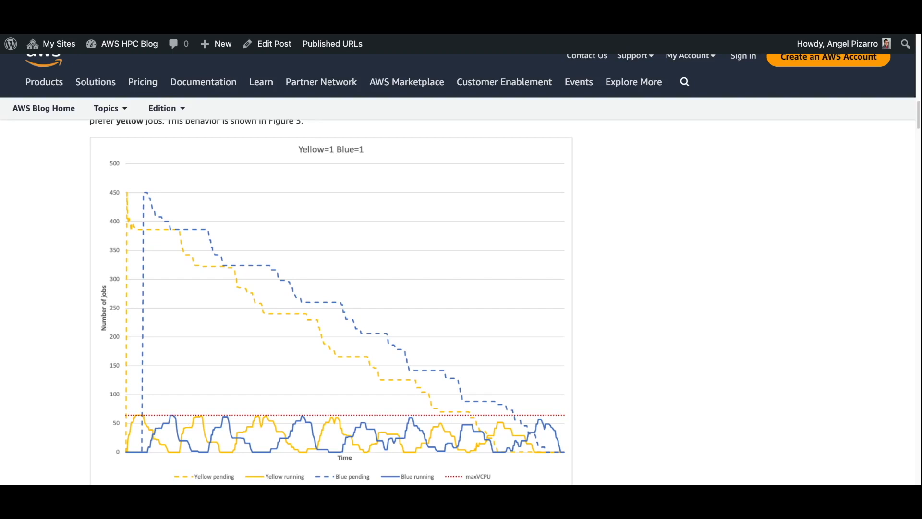
pyautogui.moveTo(130, 261)
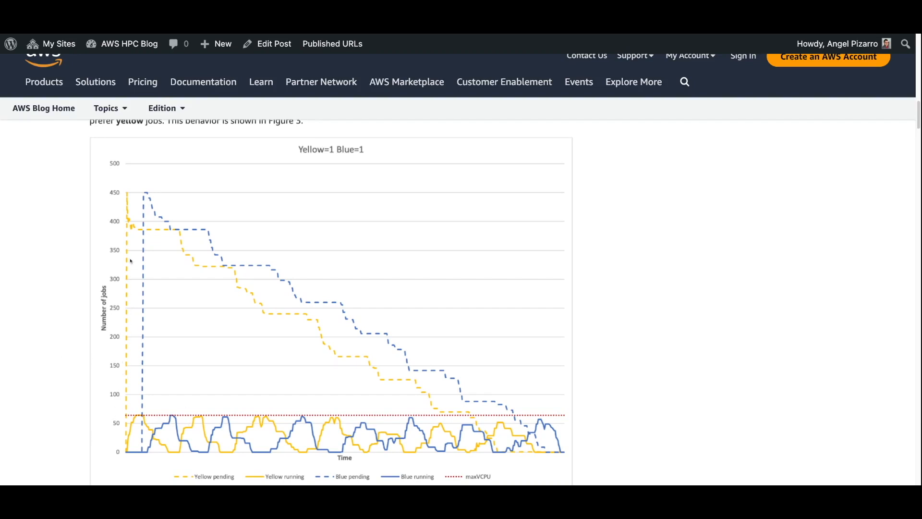
pyautogui.moveTo(130, 206)
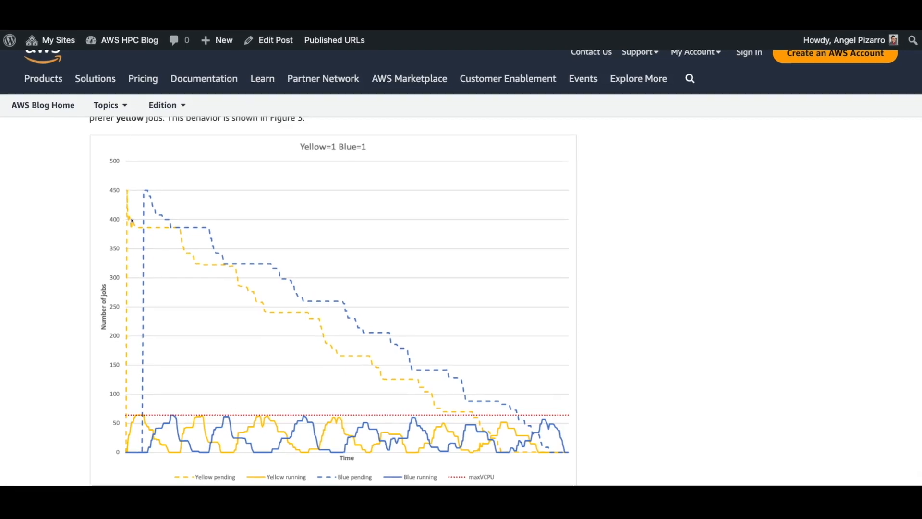
pyautogui.scroll(-3)
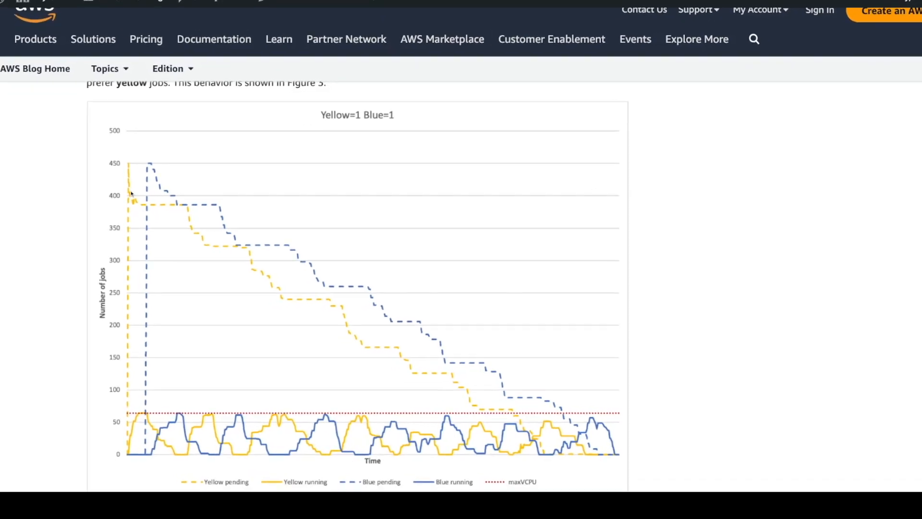
pyautogui.scroll(-3)
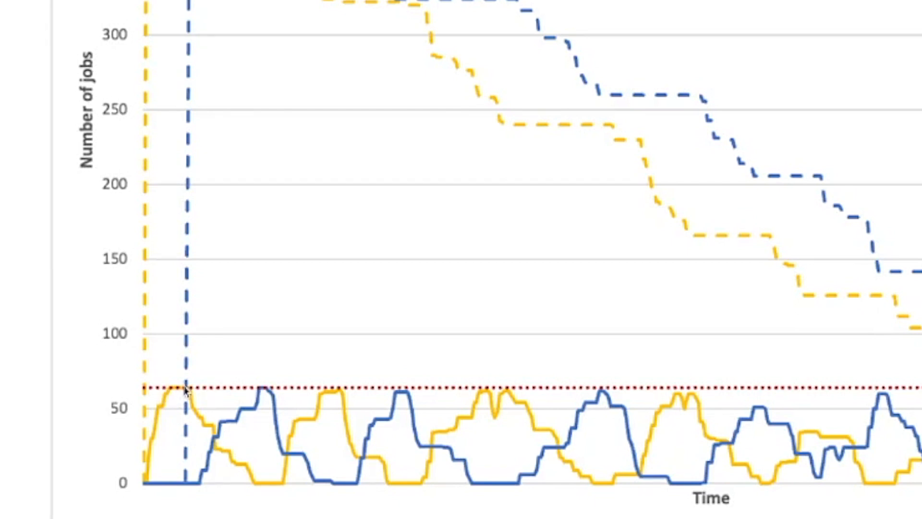
pyautogui.moveTo(165, 409)
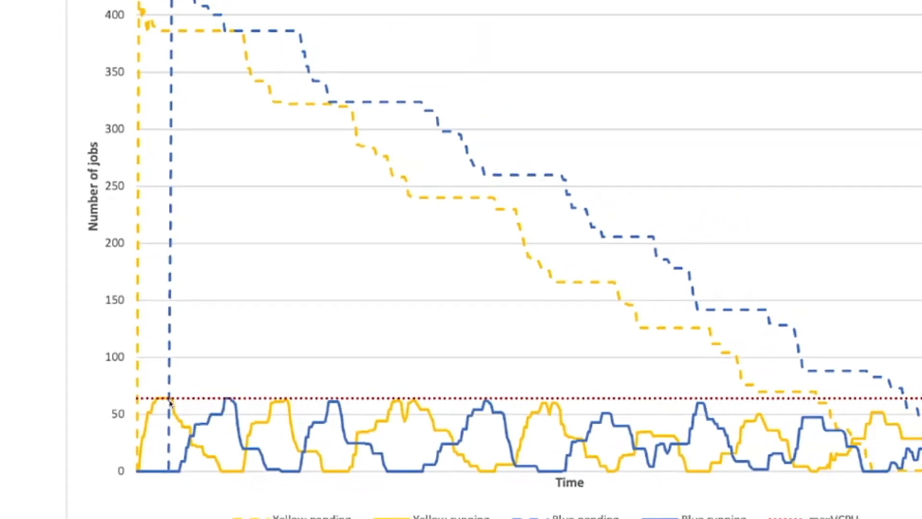
pyautogui.scroll(3)
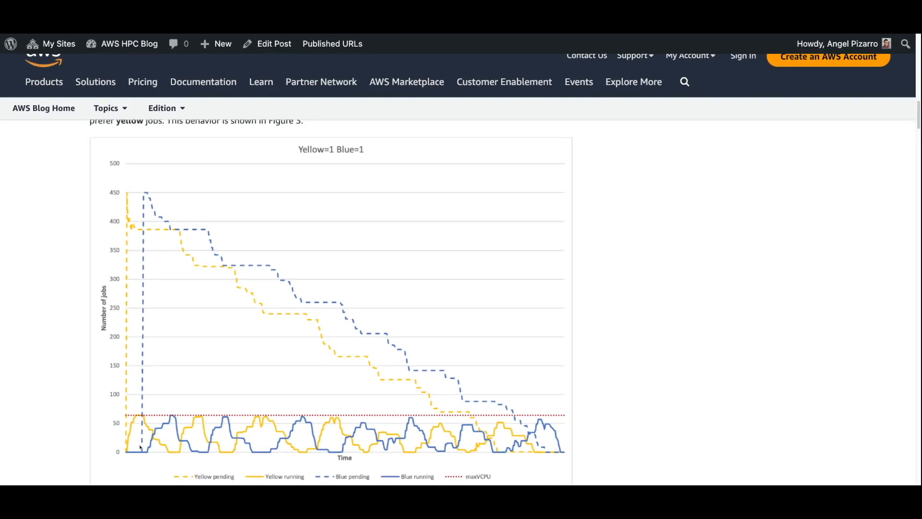
pyautogui.moveTo(140, 199)
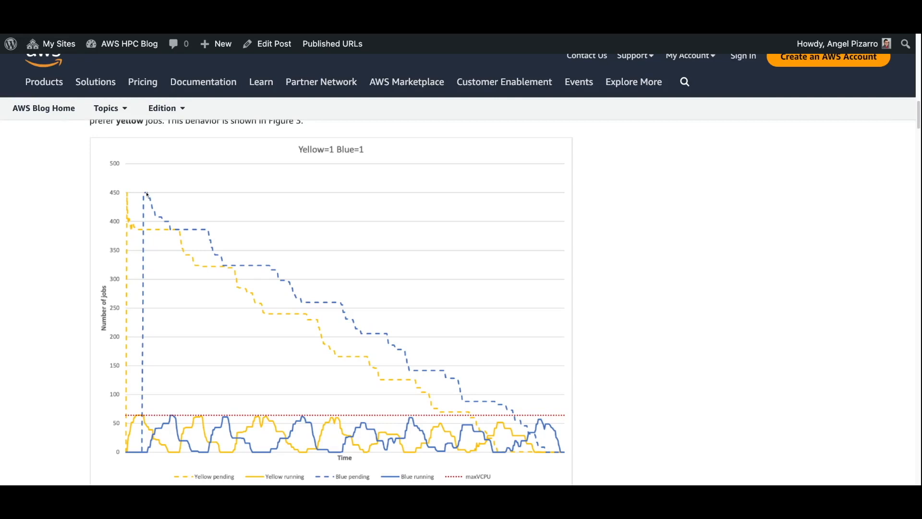
pyautogui.moveTo(151, 391)
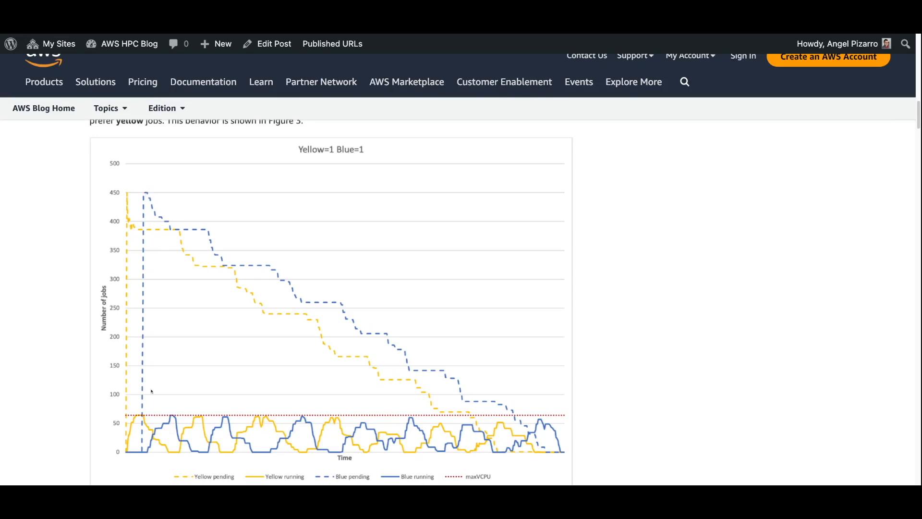
pyautogui.scroll(-3)
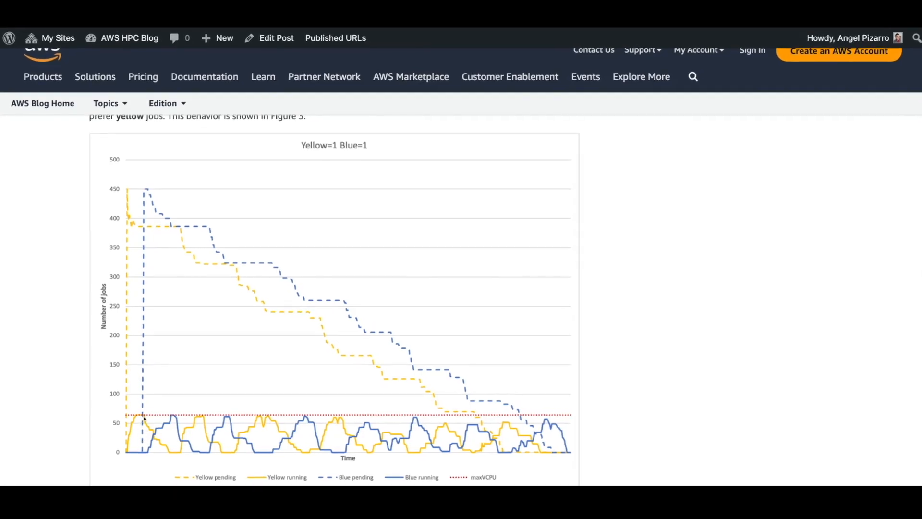
pyautogui.scroll(-3)
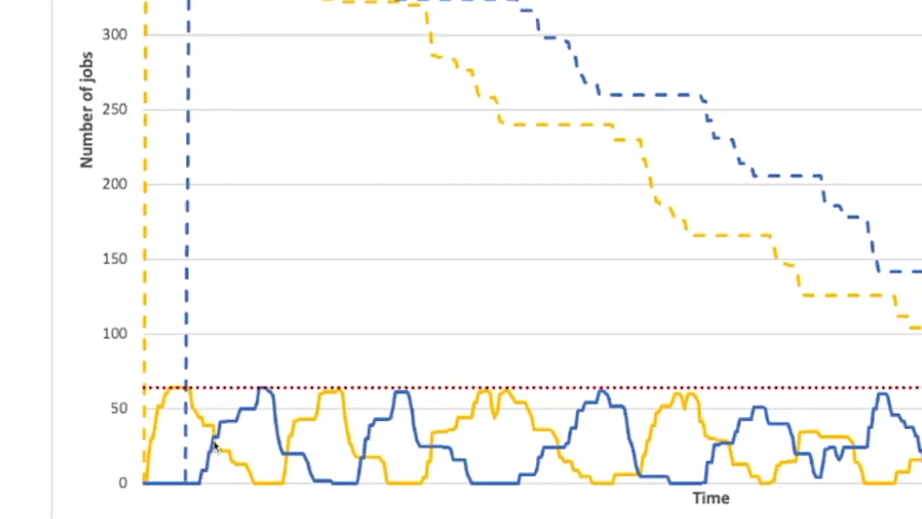
pyautogui.moveTo(206, 428)
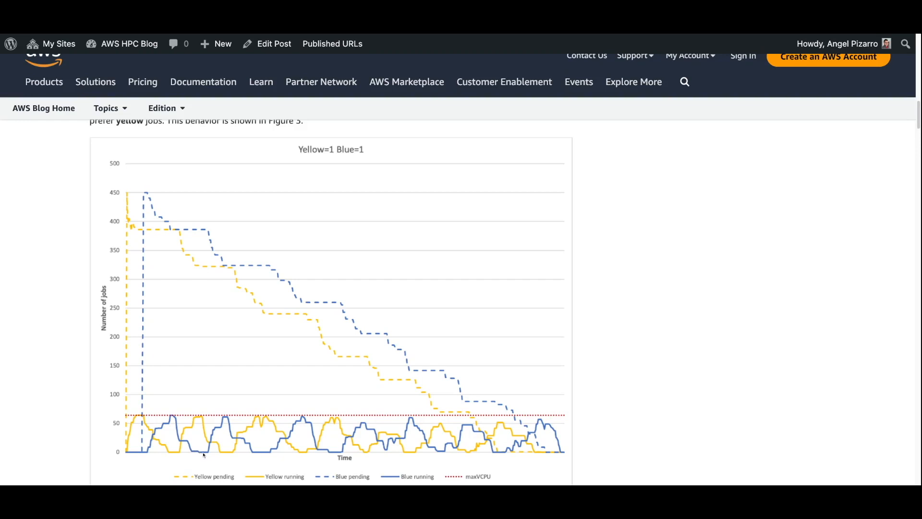
pyautogui.moveTo(196, 421)
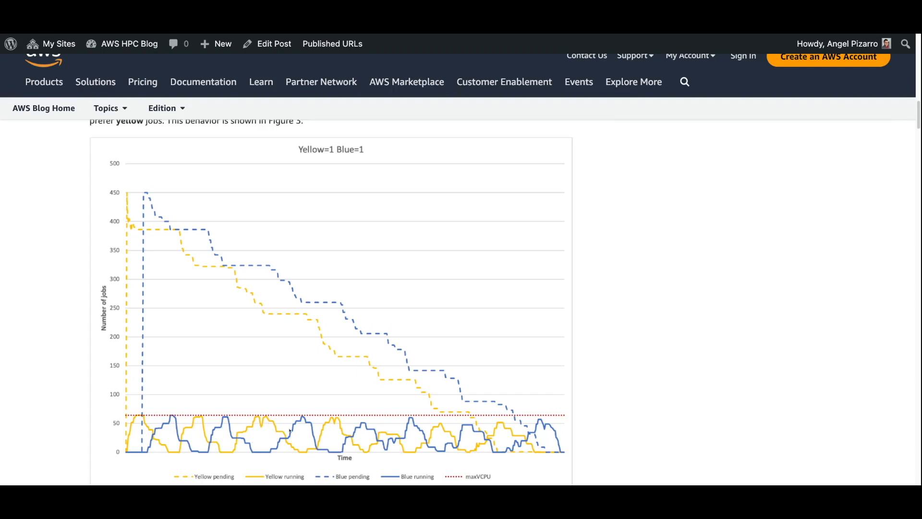
pyautogui.scroll(-3)
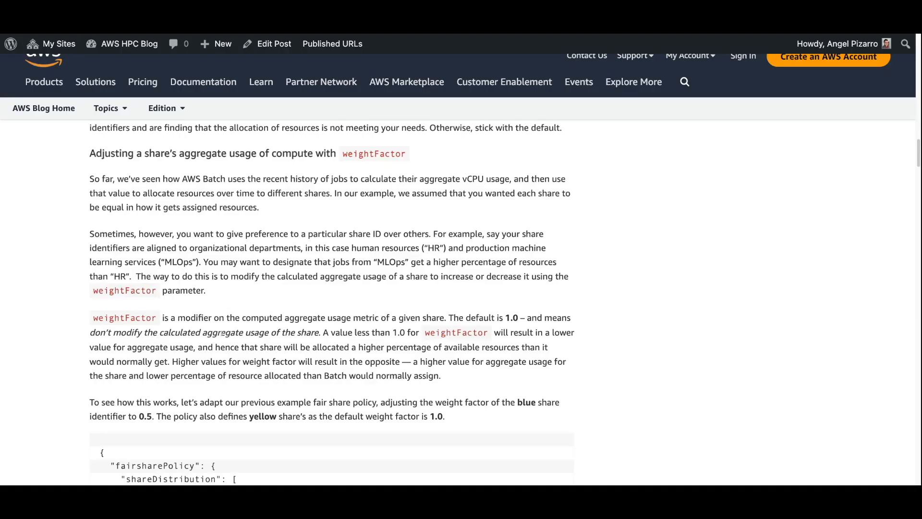
pyautogui.scroll(-3)
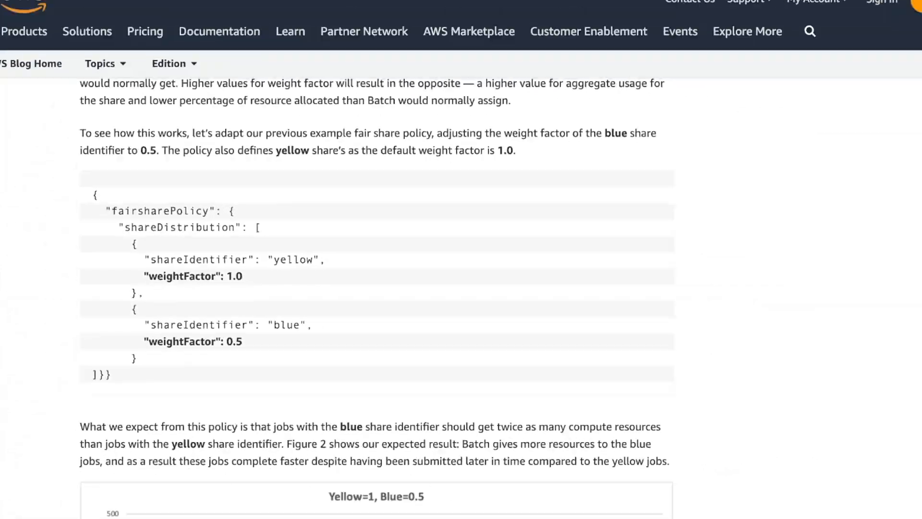
pyautogui.scroll(-3)
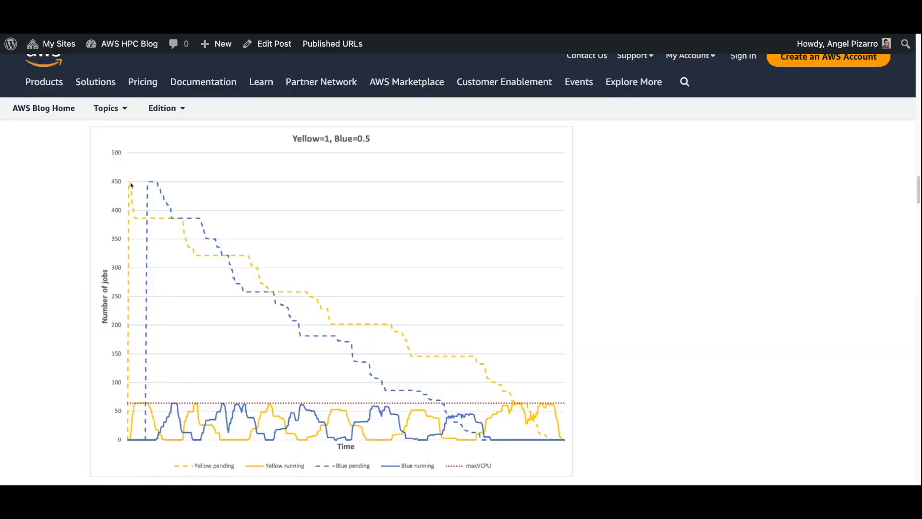
pyautogui.moveTo(147, 195)
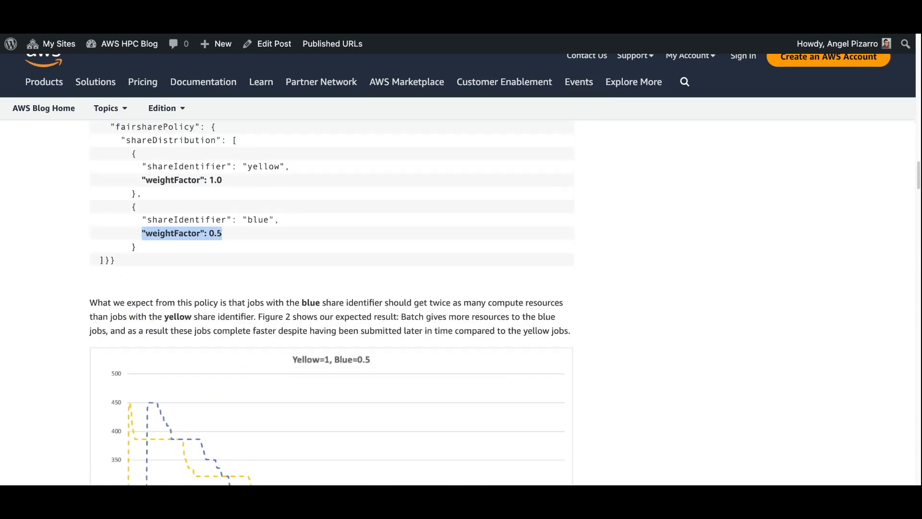
pyautogui.scroll(-3)
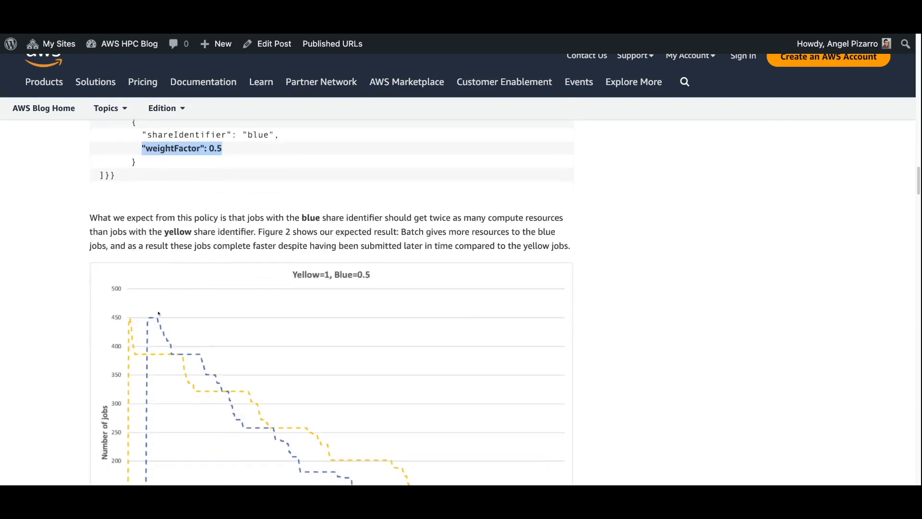
pyautogui.scroll(-3)
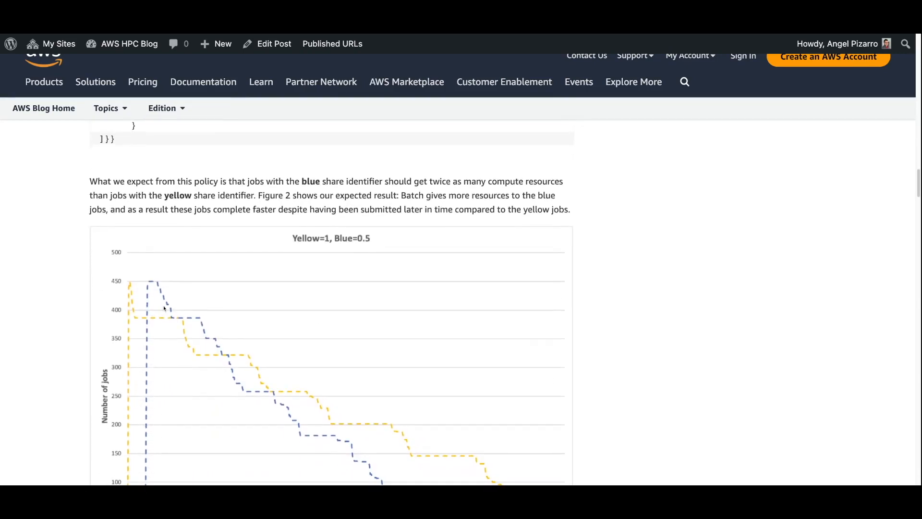
pyautogui.scroll(-3)
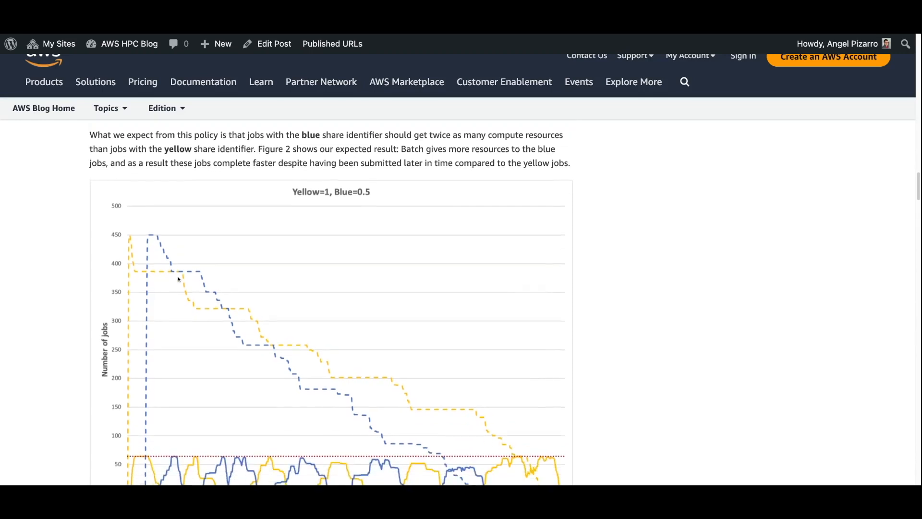
pyautogui.scroll(-3)
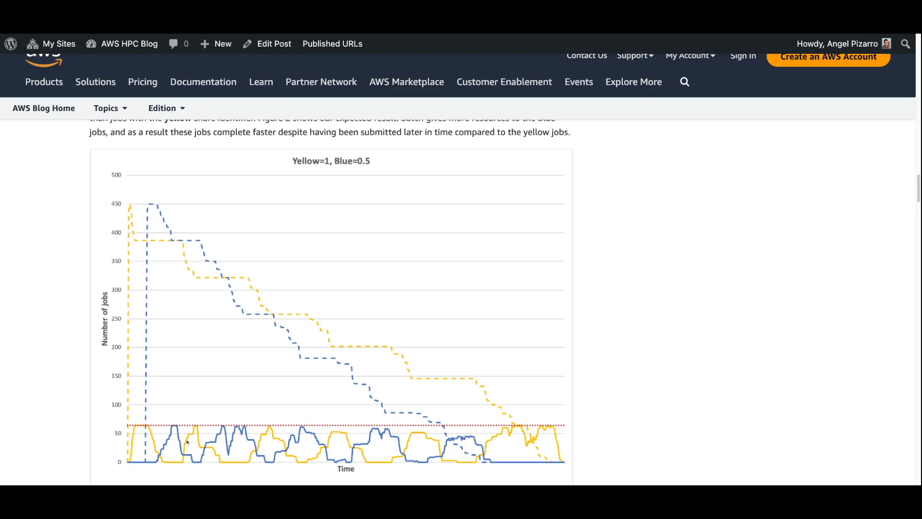
pyautogui.moveTo(181, 464)
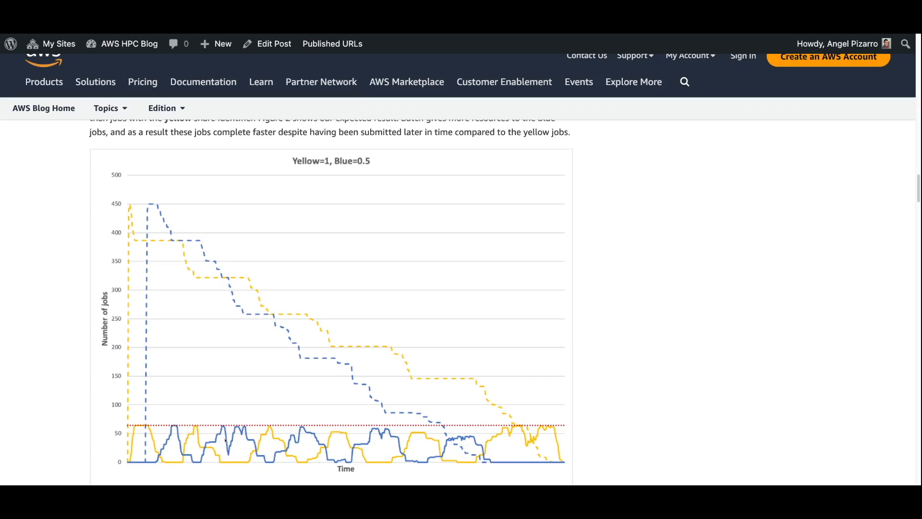
pyautogui.moveTo(266, 450)
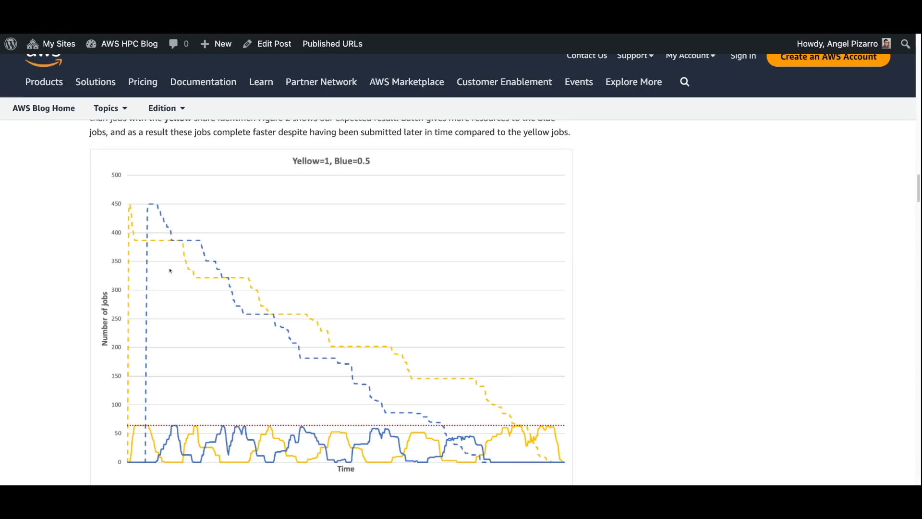
pyautogui.scroll(-3)
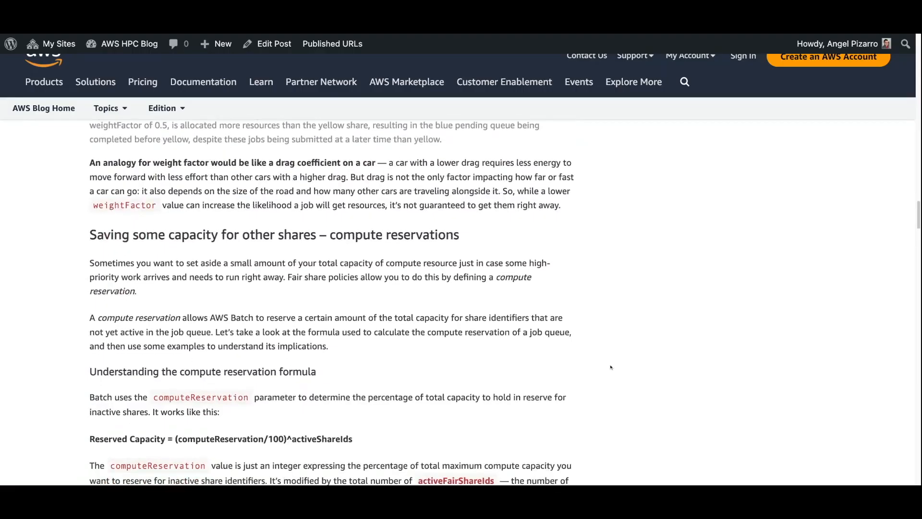
pyautogui.scroll(-3)
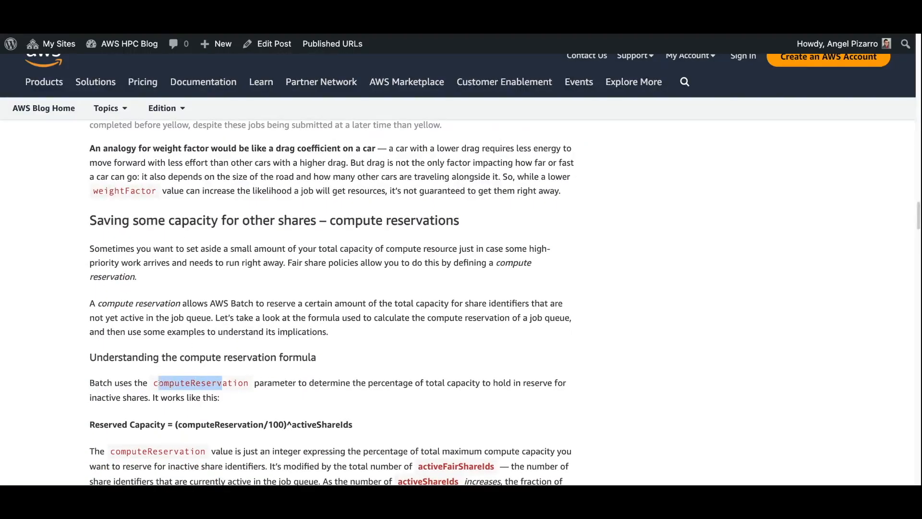
pyautogui.scroll(-3)
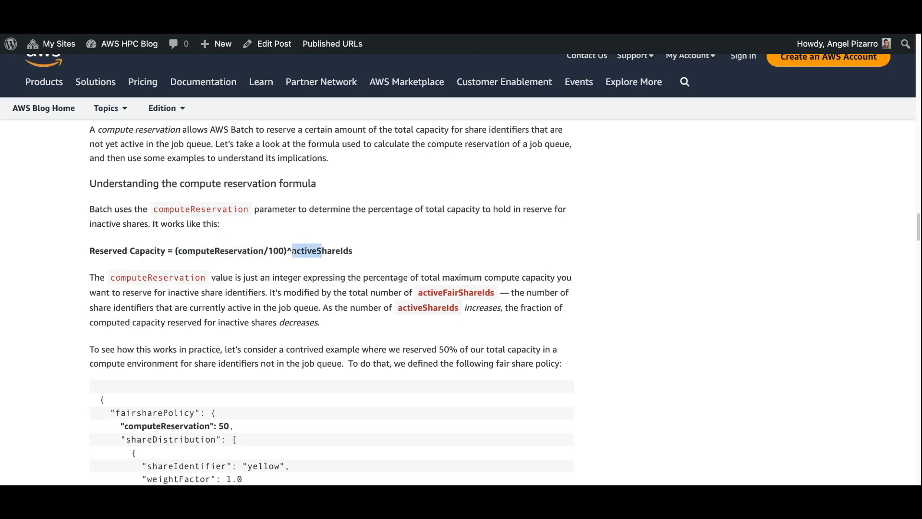
pyautogui.scroll(-3)
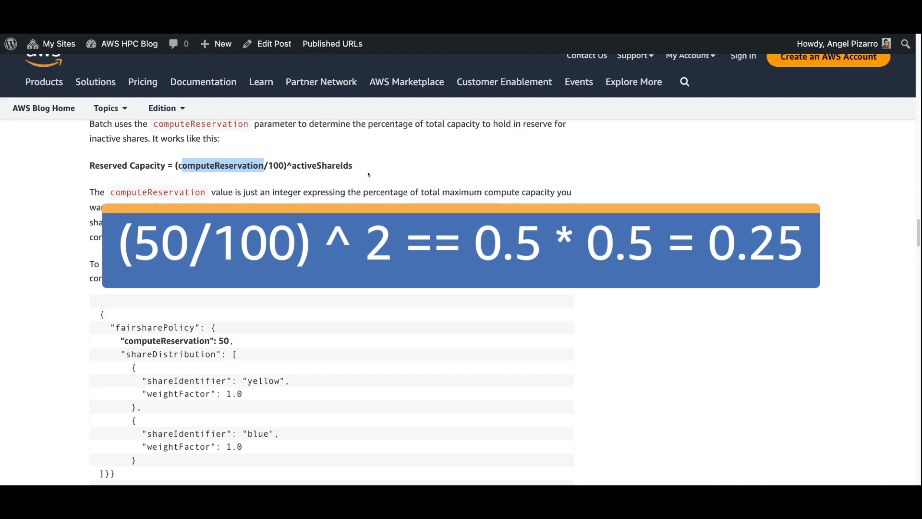
pyautogui.scroll(-3)
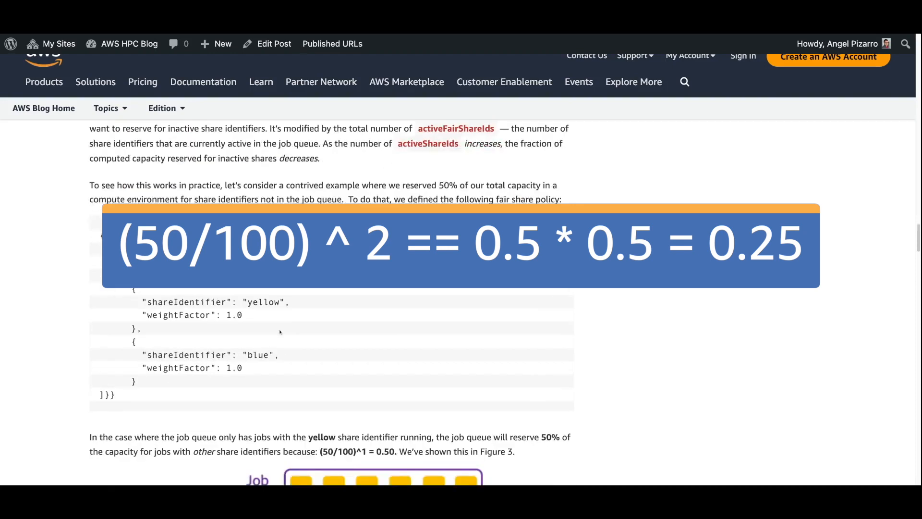
pyautogui.scroll(-3)
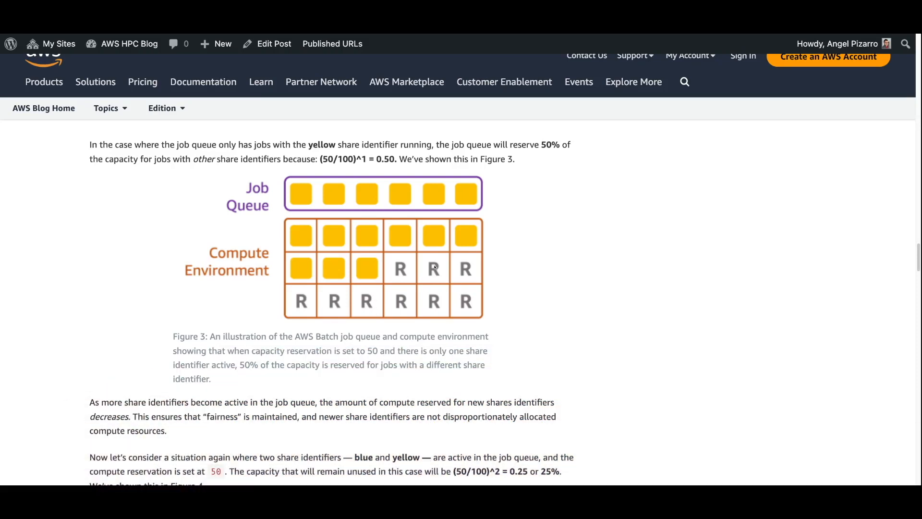
pyautogui.moveTo(593, 283)
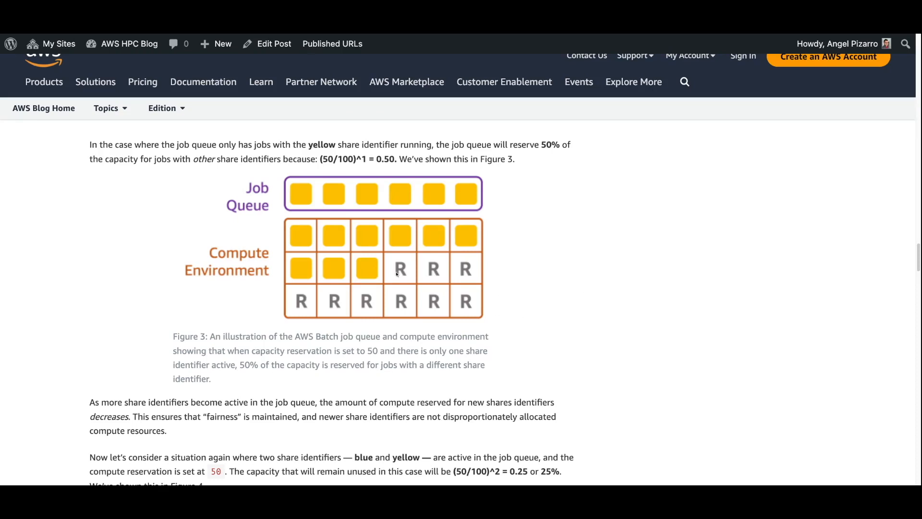
pyautogui.moveTo(477, 306)
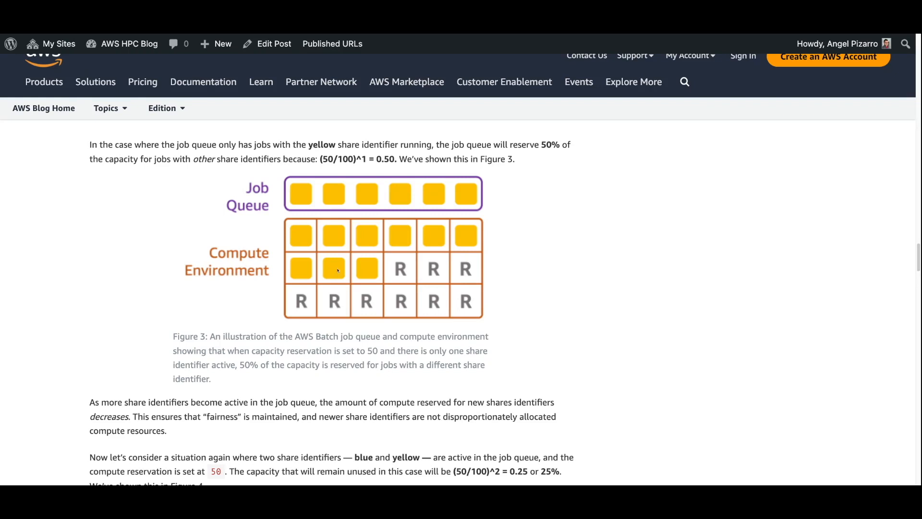
pyautogui.scroll(-3)
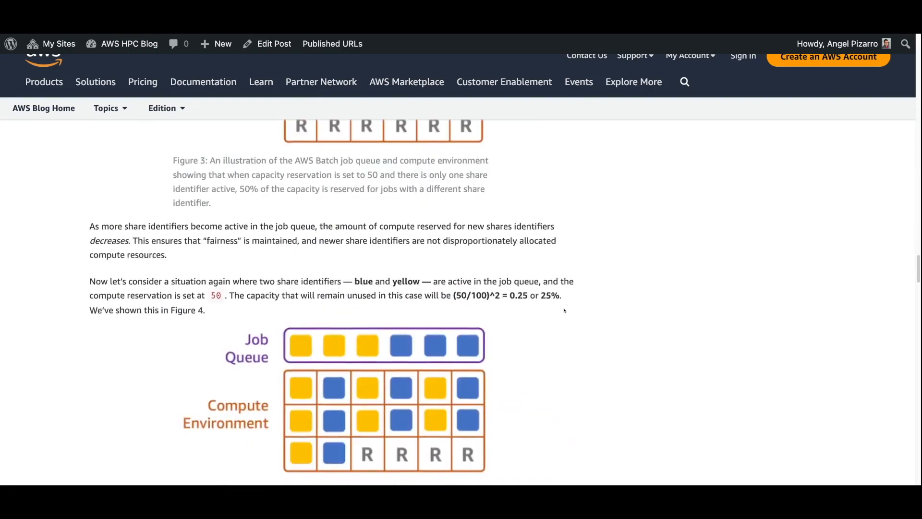
pyautogui.scroll(-3)
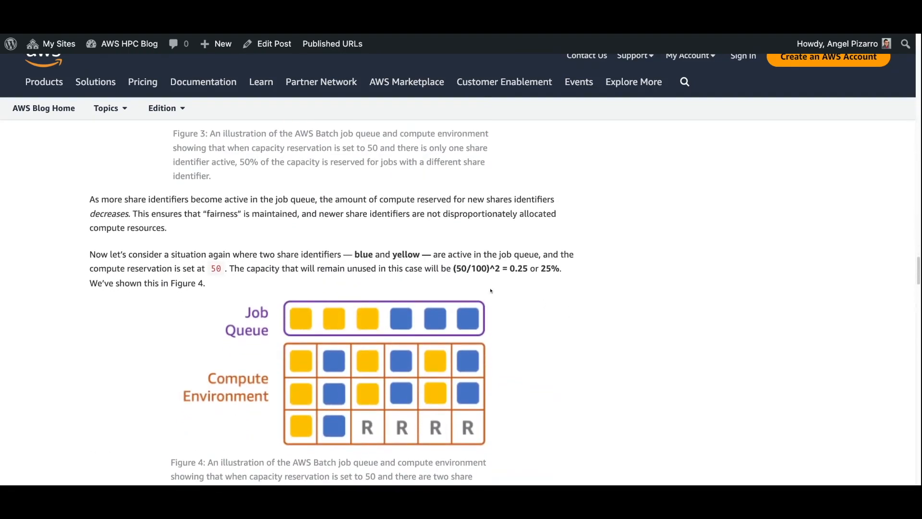
pyautogui.scroll(-3)
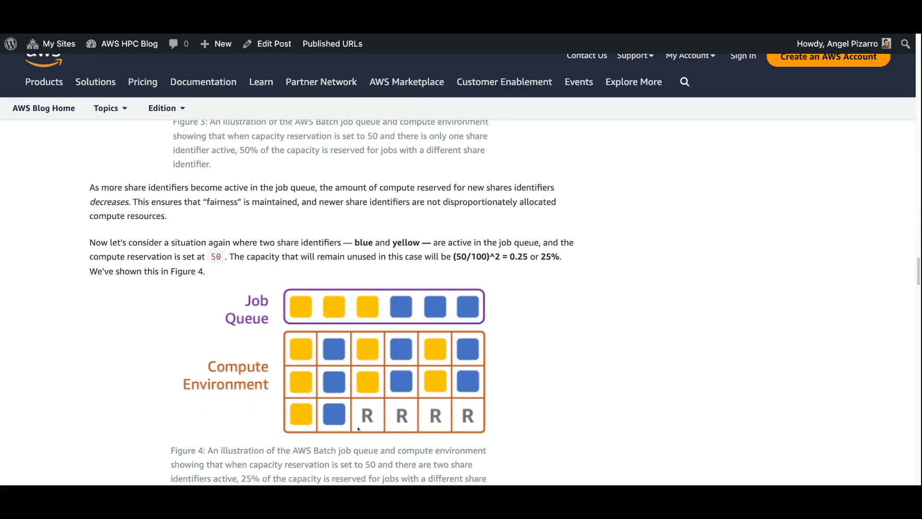
pyautogui.moveTo(532, 391)
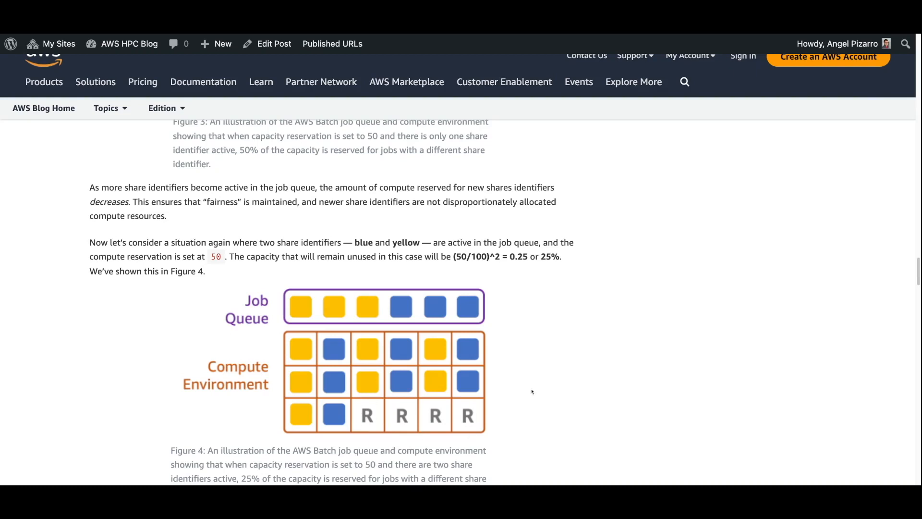
pyautogui.moveTo(338, 353)
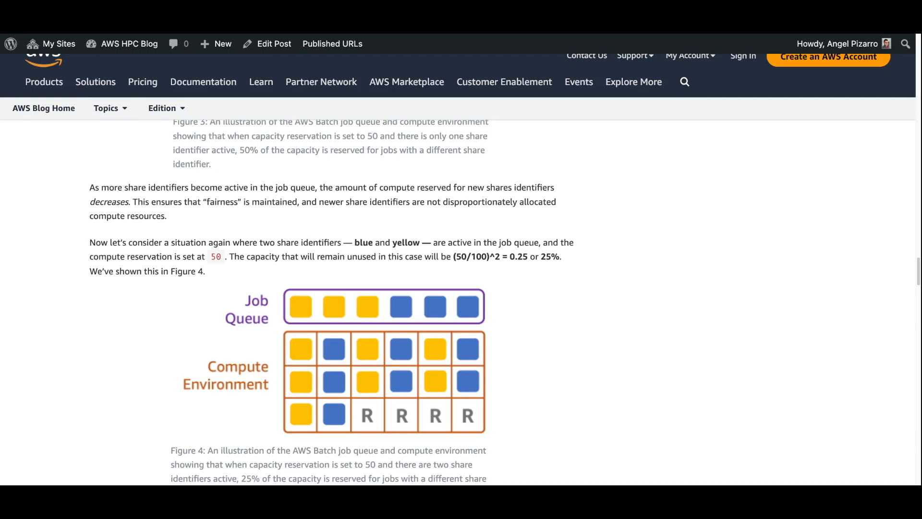
pyautogui.scroll(-3)
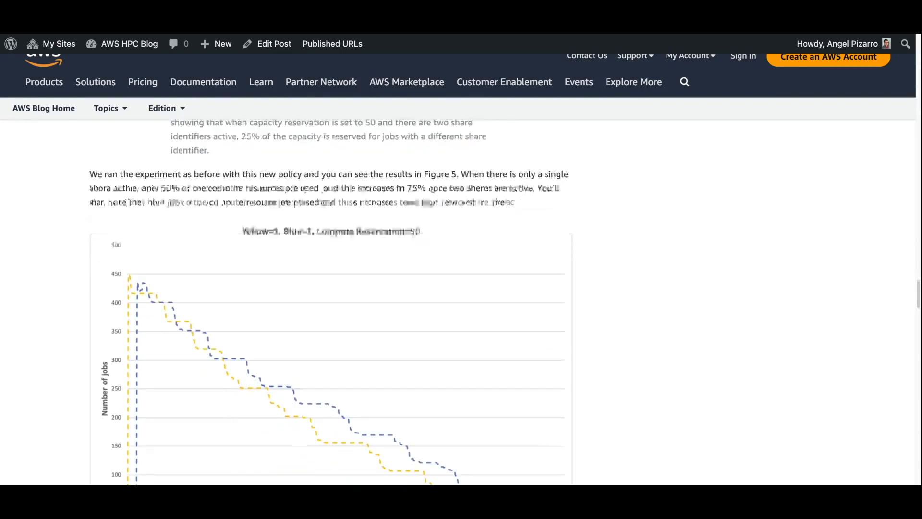
pyautogui.scroll(-3)
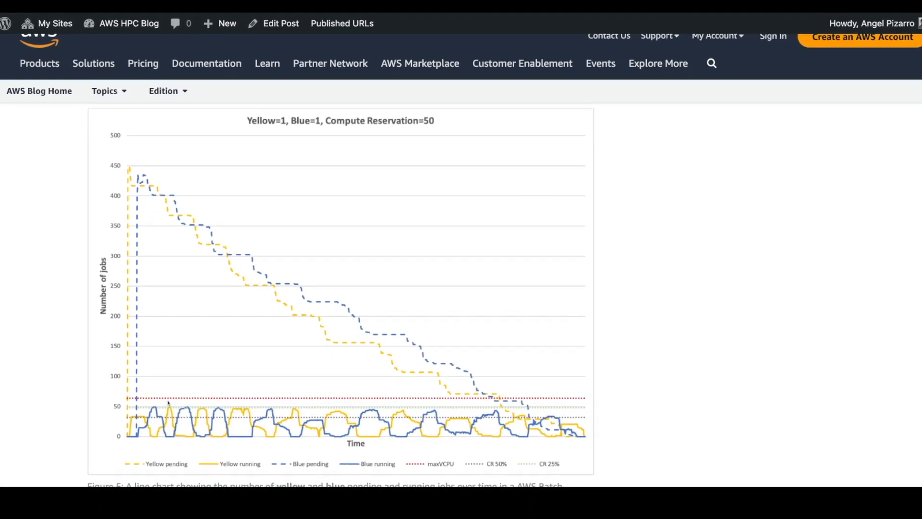
pyautogui.scroll(-3)
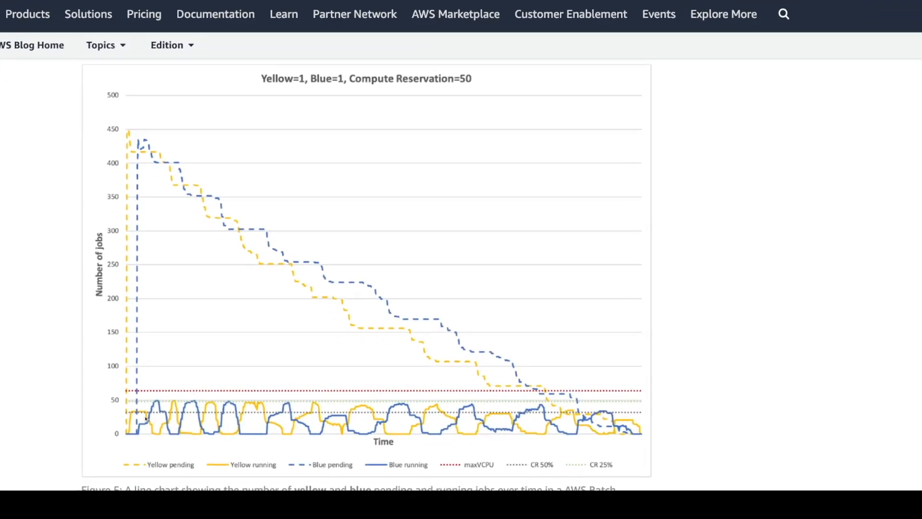
pyautogui.scroll(-3)
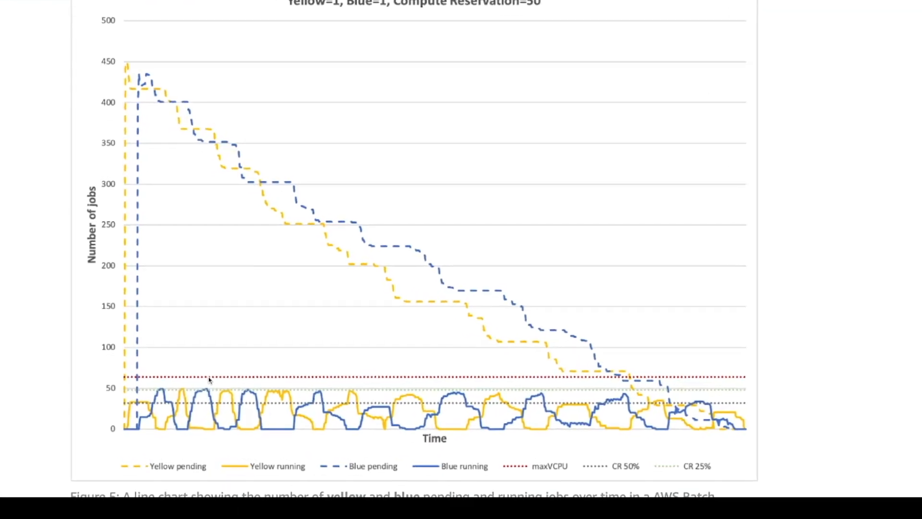